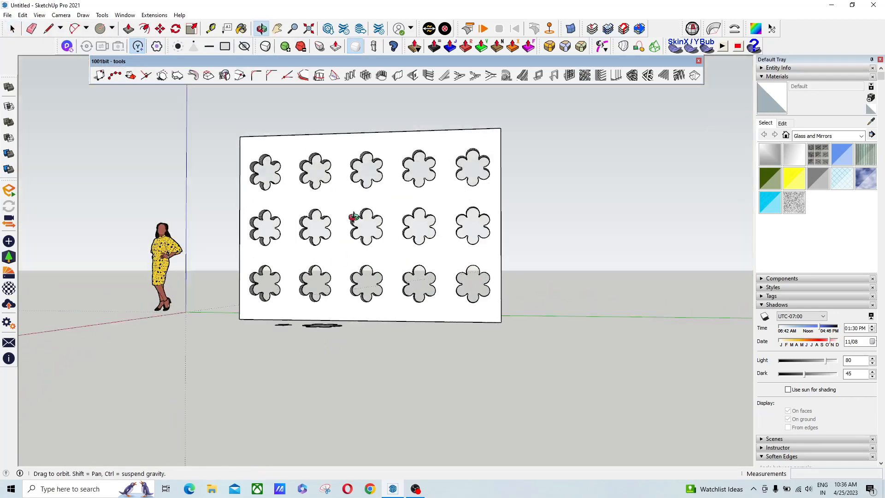
Rotate-copy the petal circle around the centre circle to form one flower-shaped face.
{"action": "left_click_drag", "start_coordinate": [372, 215], "coordinate": [305, 215]}
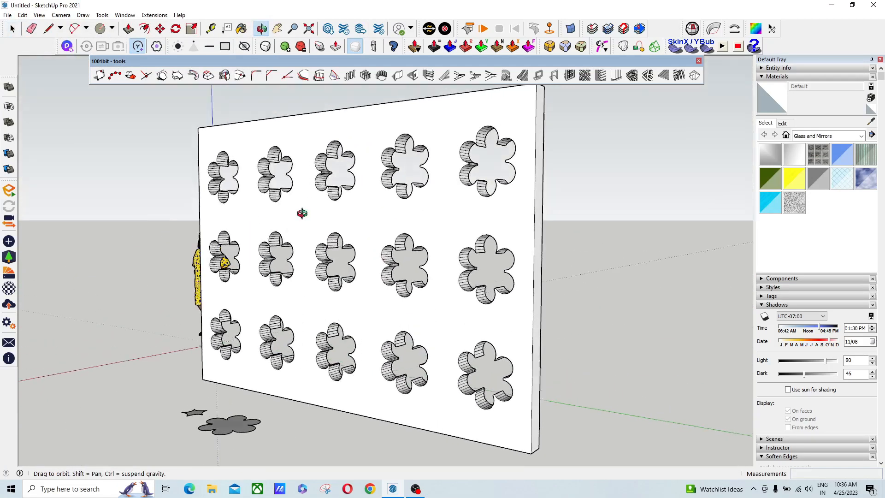
{"action": "left_click_drag", "start_coordinate": [302, 213], "coordinate": [344, 220]}
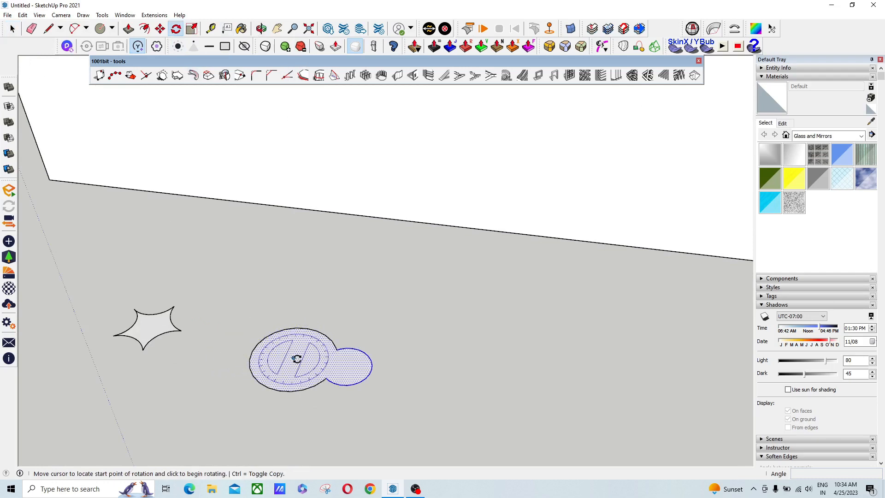
{"action": "left_click", "coordinate": [309, 328]}
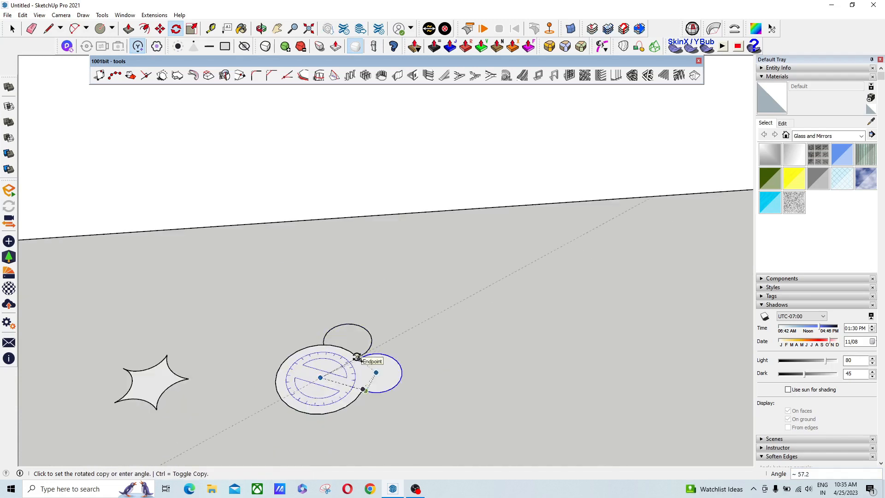
{"action": "left_click", "coordinate": [357, 357]}
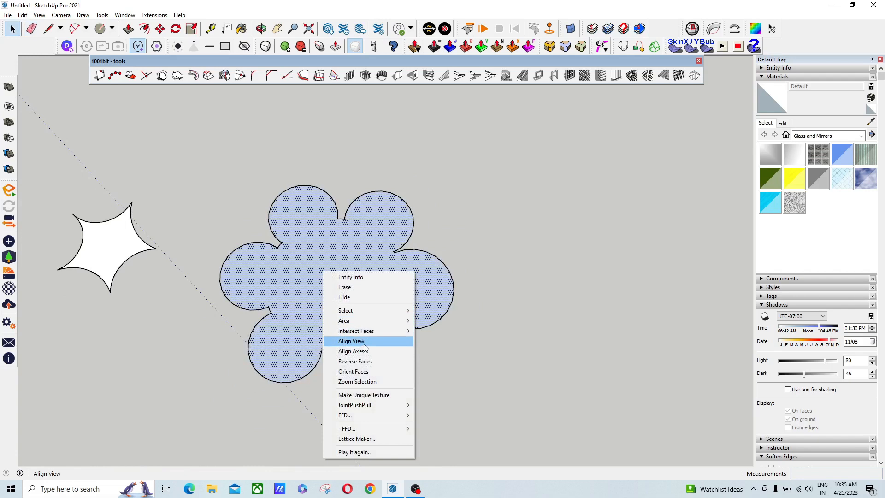
{"action": "left_click", "coordinate": [352, 340]}
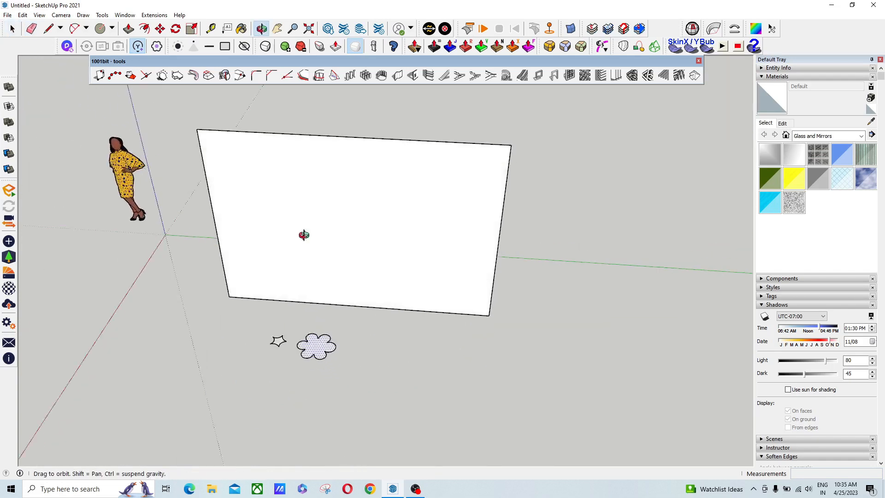